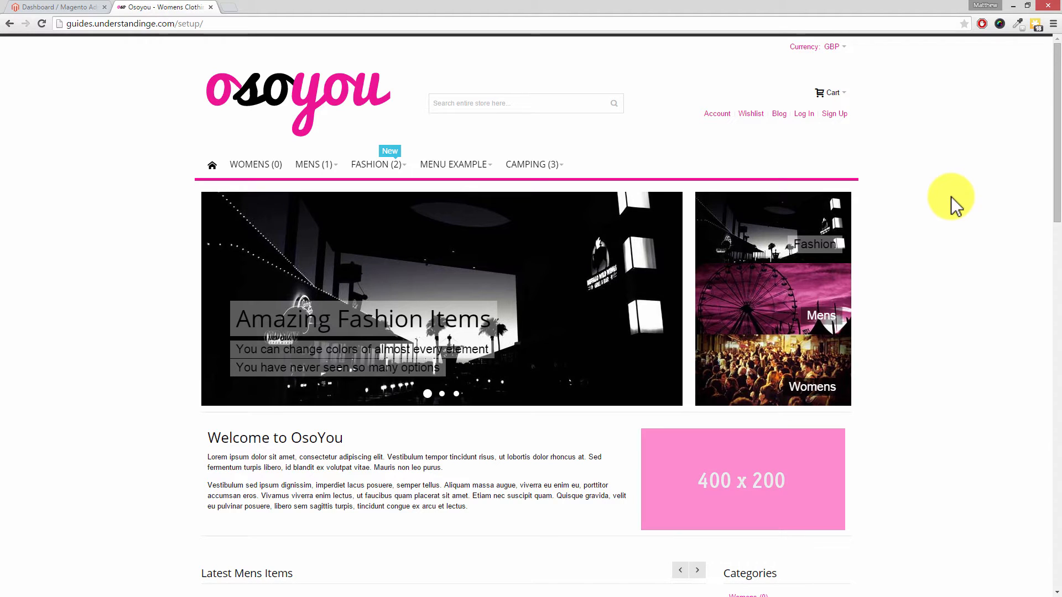
Step: View the storefront home page source and scroll through its many separate CSS and JS links
{"action": "right_click", "coordinate": [951, 207]}
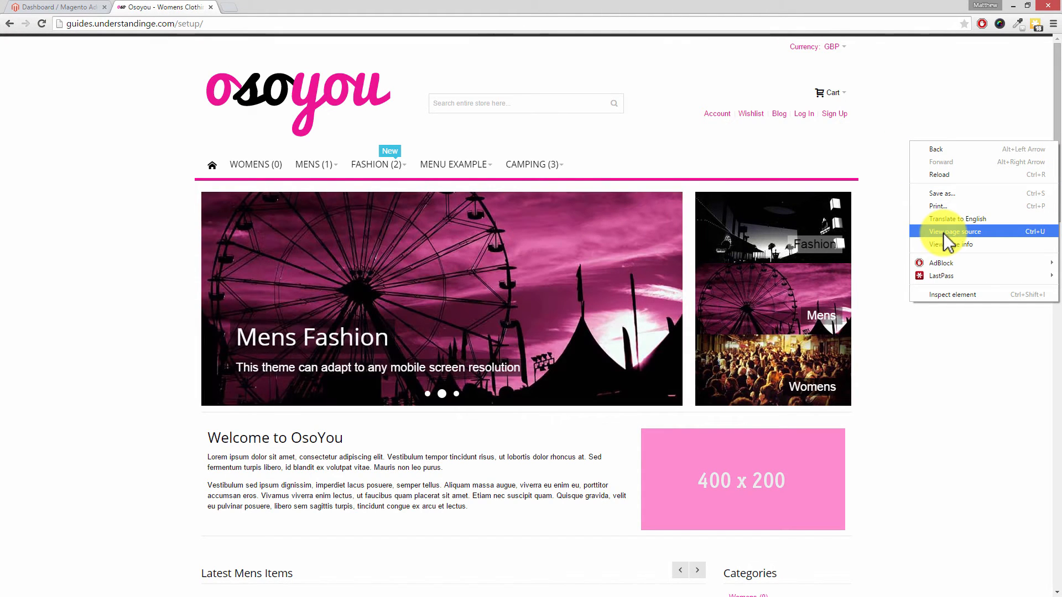
{"action": "left_click", "coordinate": [954, 232]}
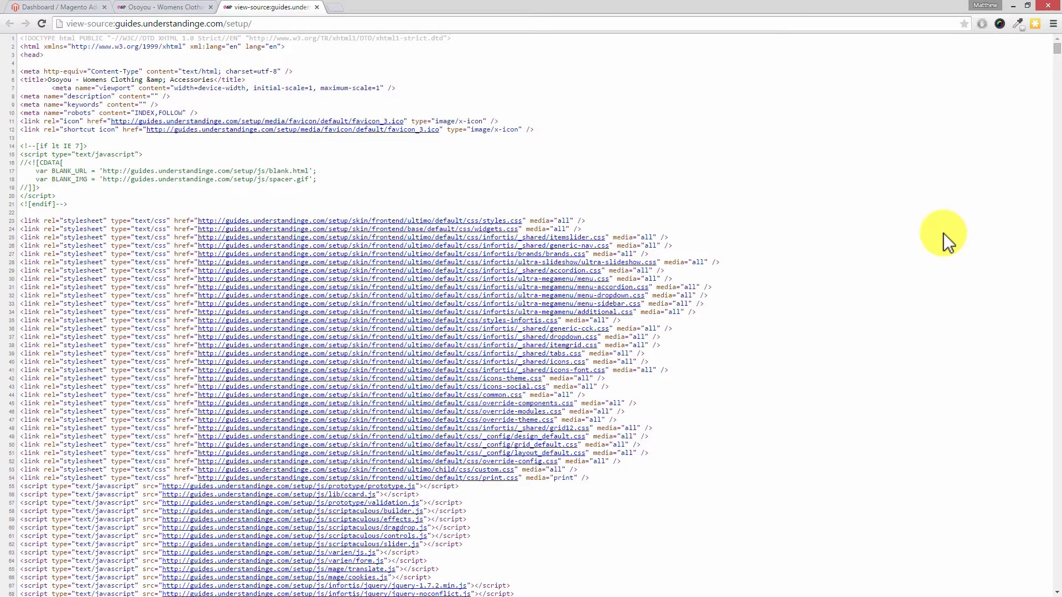
{"action": "scroll", "scroll_direction": "down", "scroll_amount": 3}
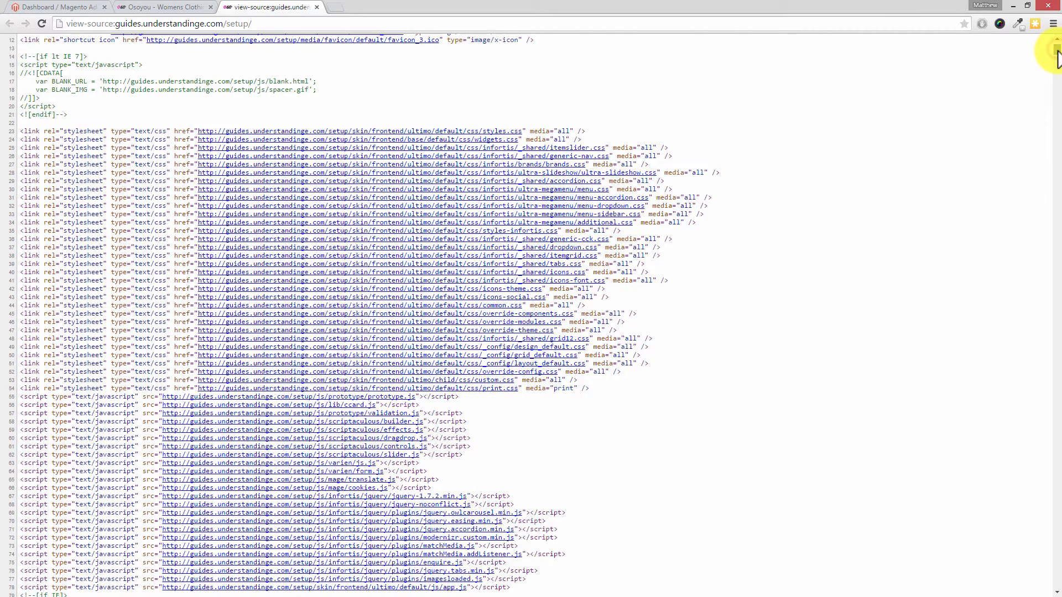
{"action": "scroll", "scroll_direction": "down", "scroll_amount": 3}
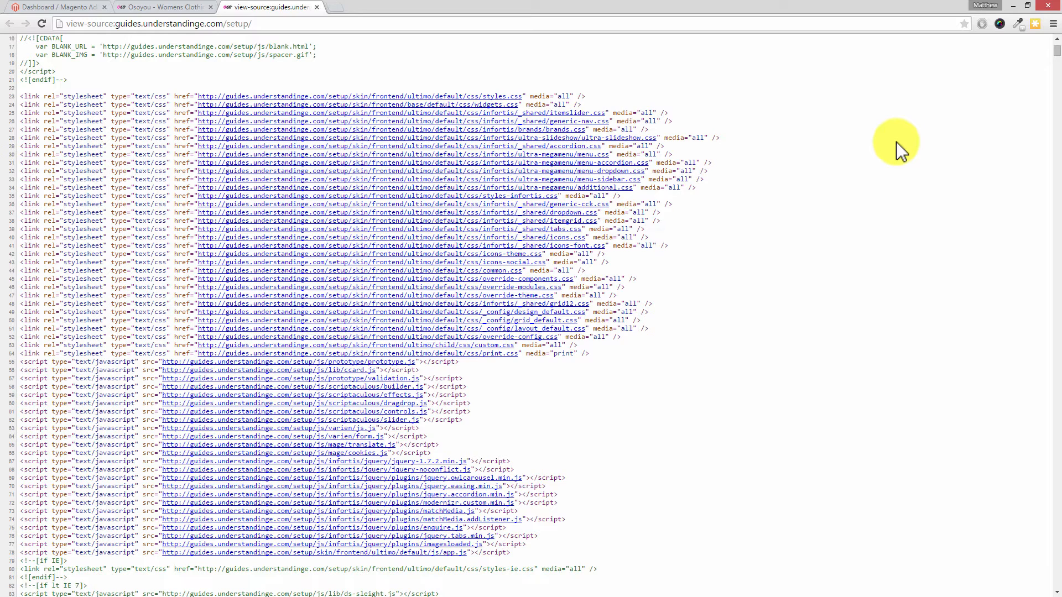
{"action": "mouse_move", "coordinate": [893, 143]}
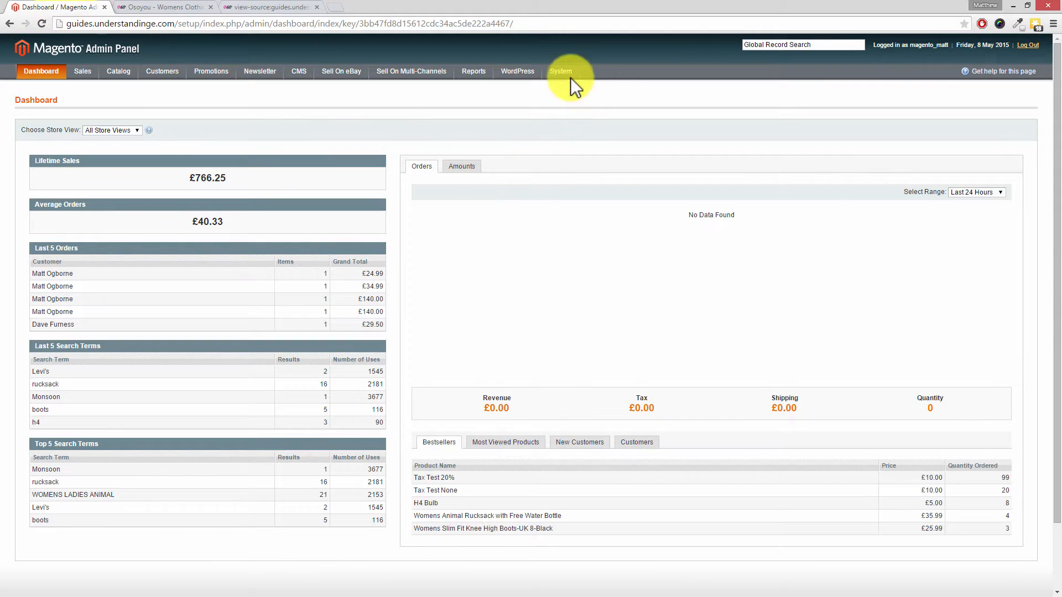
Step: Open System > Configuration and scroll the left sidebar down toward Advanced > Developer
{"action": "left_click", "coordinate": [560, 71]}
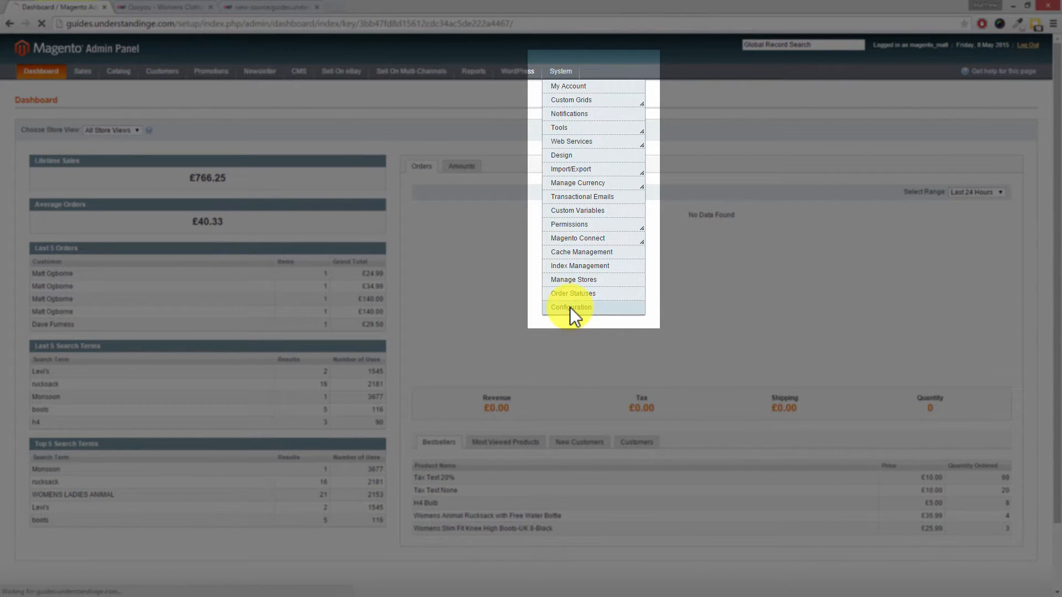
{"action": "left_click", "coordinate": [570, 307]}
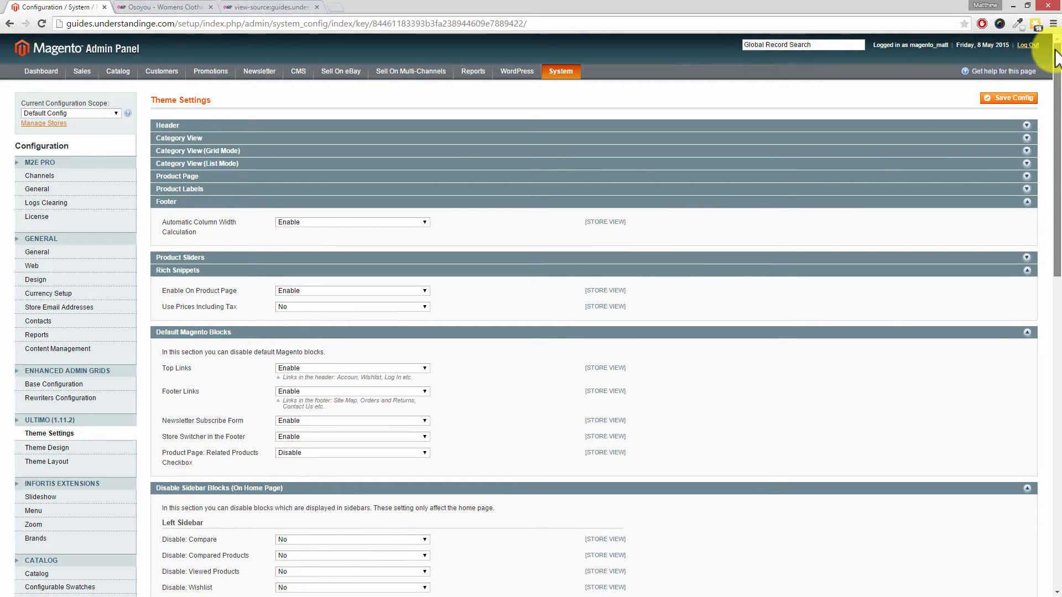
{"action": "scroll", "scroll_direction": "down", "scroll_amount": 3}
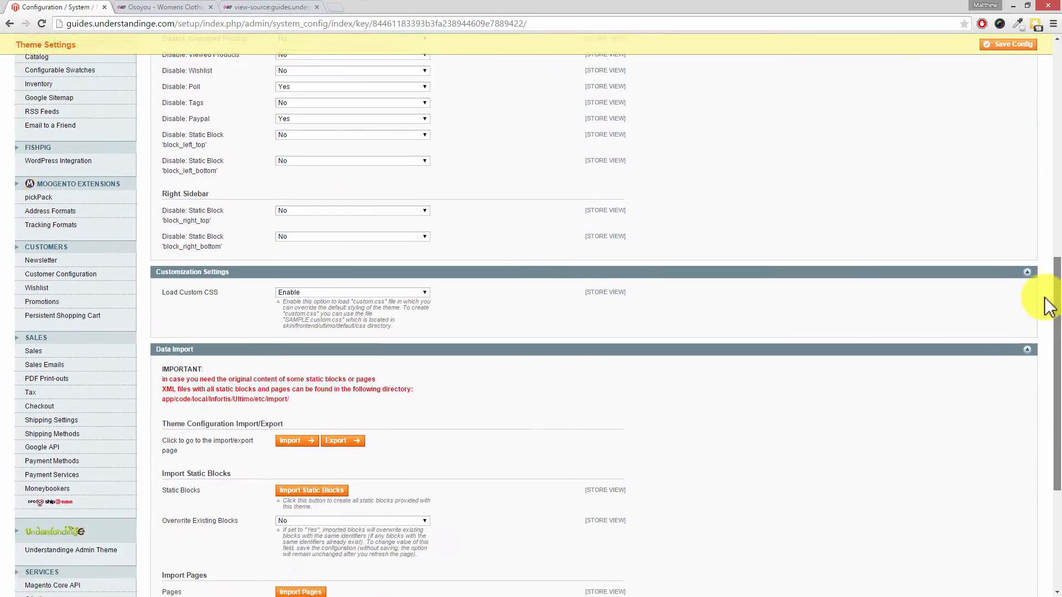
{"action": "scroll", "scroll_direction": "down", "scroll_amount": 3}
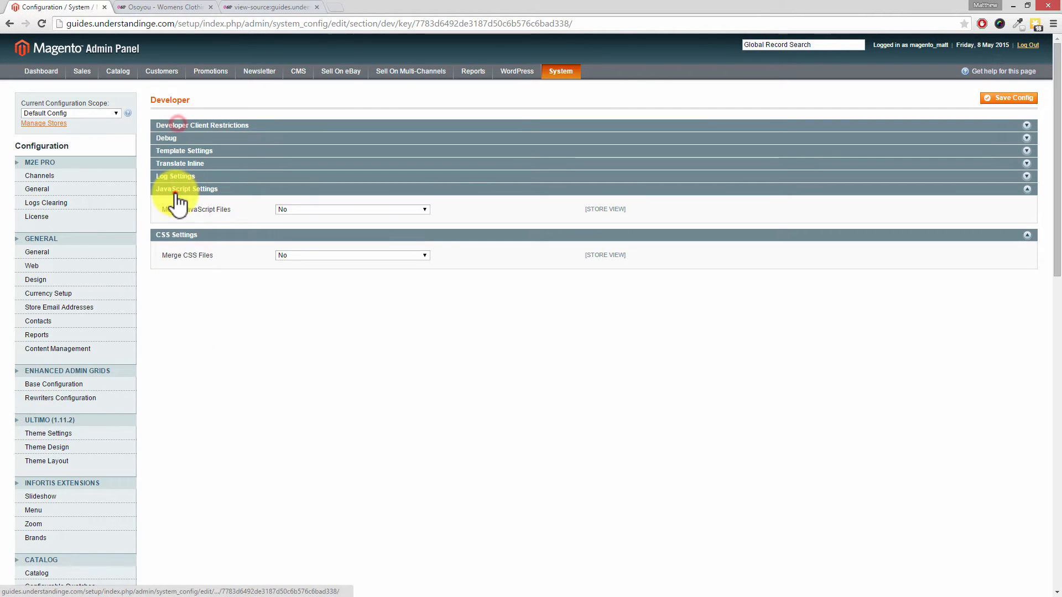
Step: Set Merge JavaScript Files and Merge CSS Files to Yes and save the configuration
{"action": "left_click", "coordinate": [186, 189]}
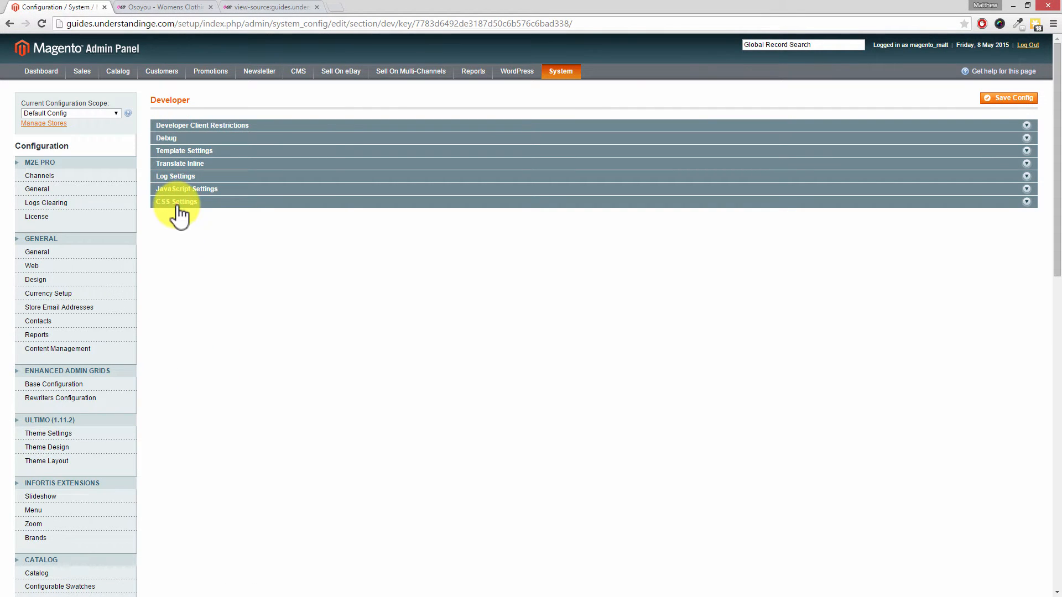
{"action": "left_click", "coordinate": [186, 190]}
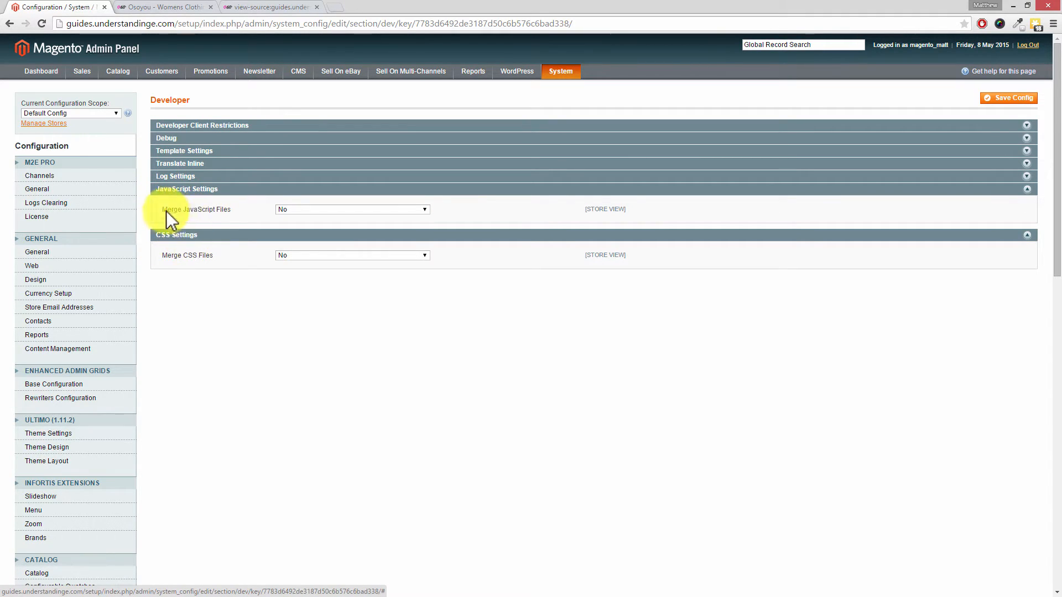
{"action": "mouse_move", "coordinate": [233, 221]}
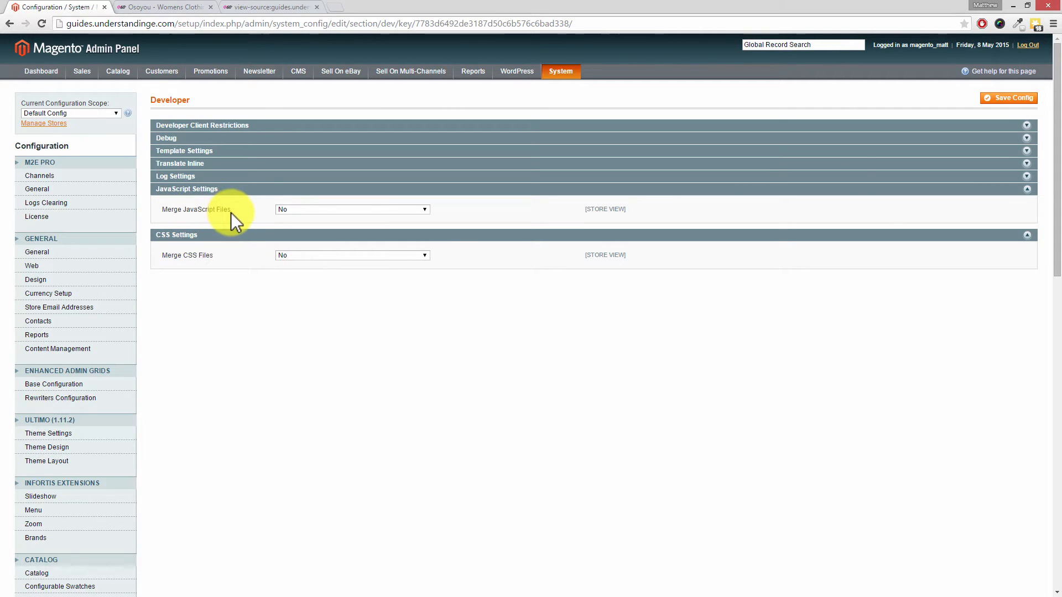
{"action": "left_click", "coordinate": [352, 209]}
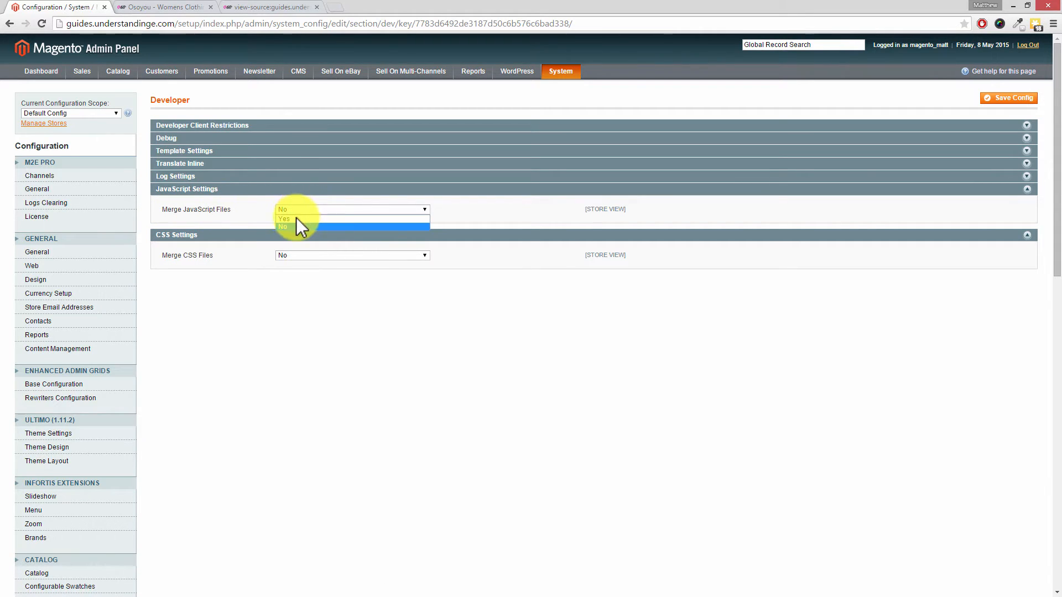
{"action": "left_click", "coordinate": [284, 218]}
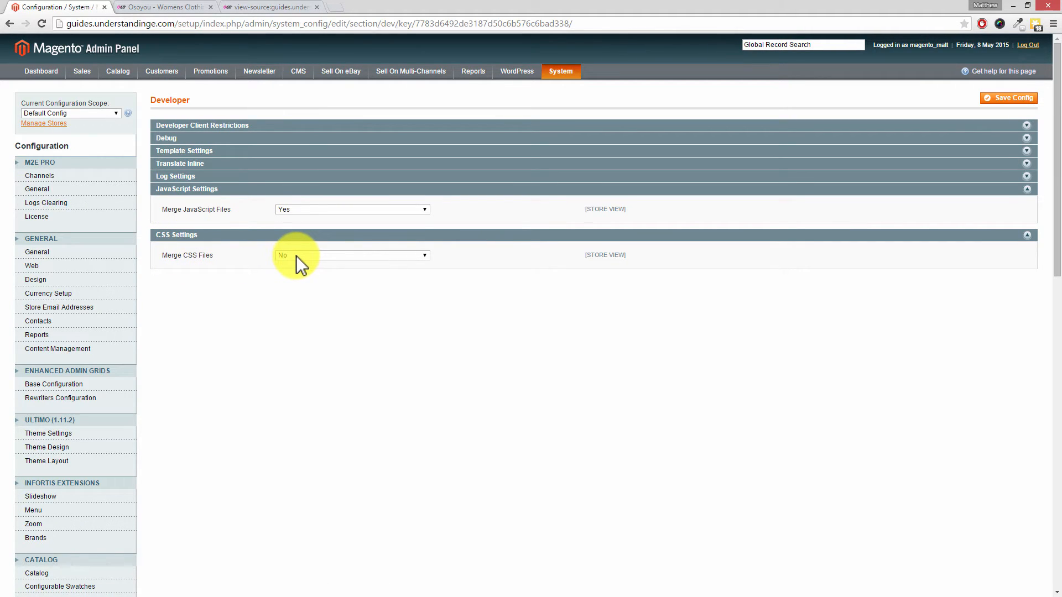
{"action": "left_click", "coordinate": [352, 256]}
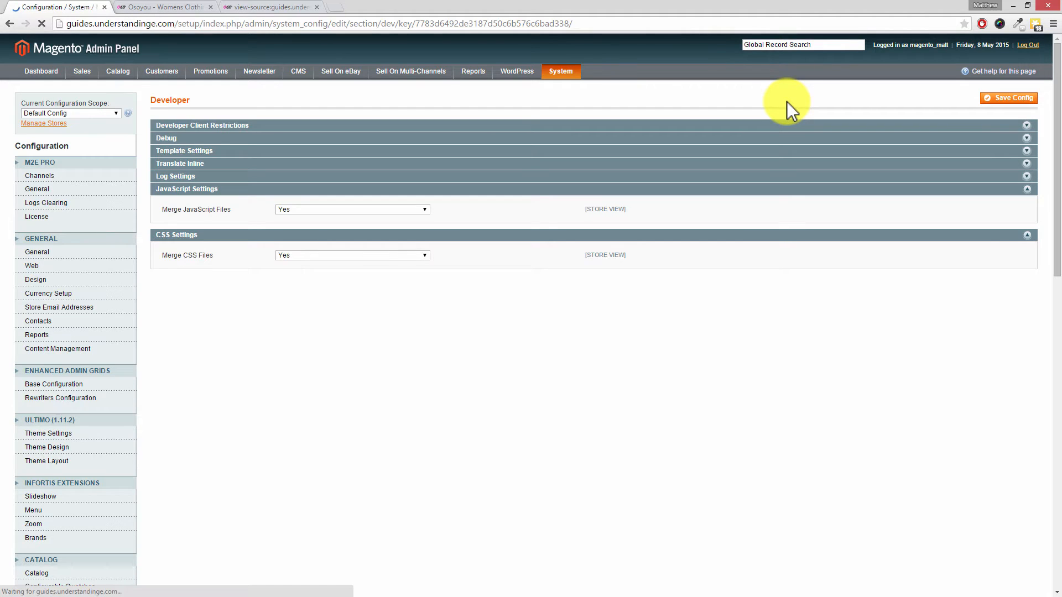
{"action": "left_click", "coordinate": [1009, 98]}
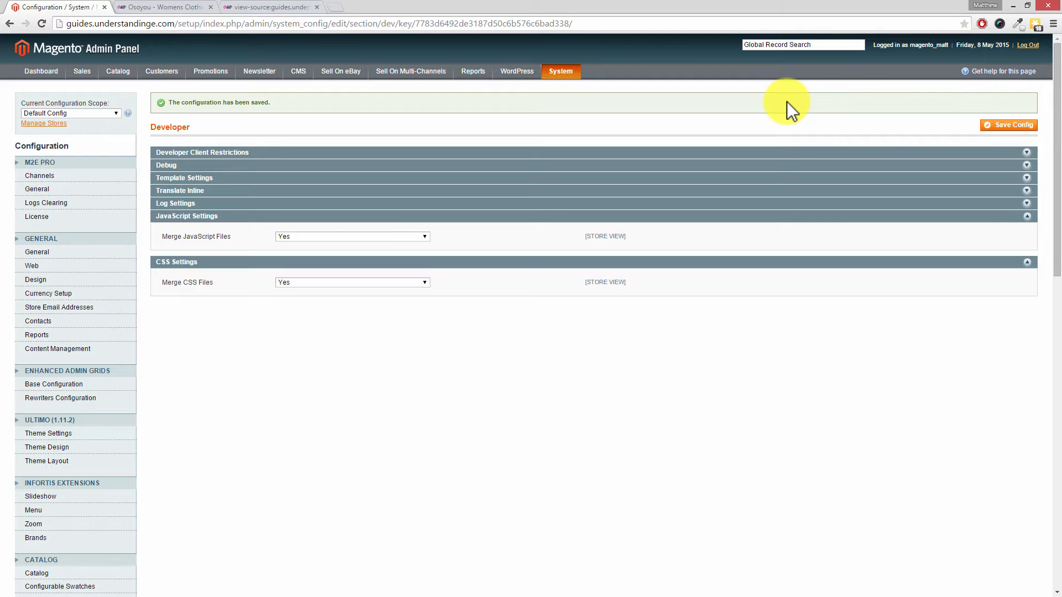
{"action": "left_click", "coordinate": [560, 72]}
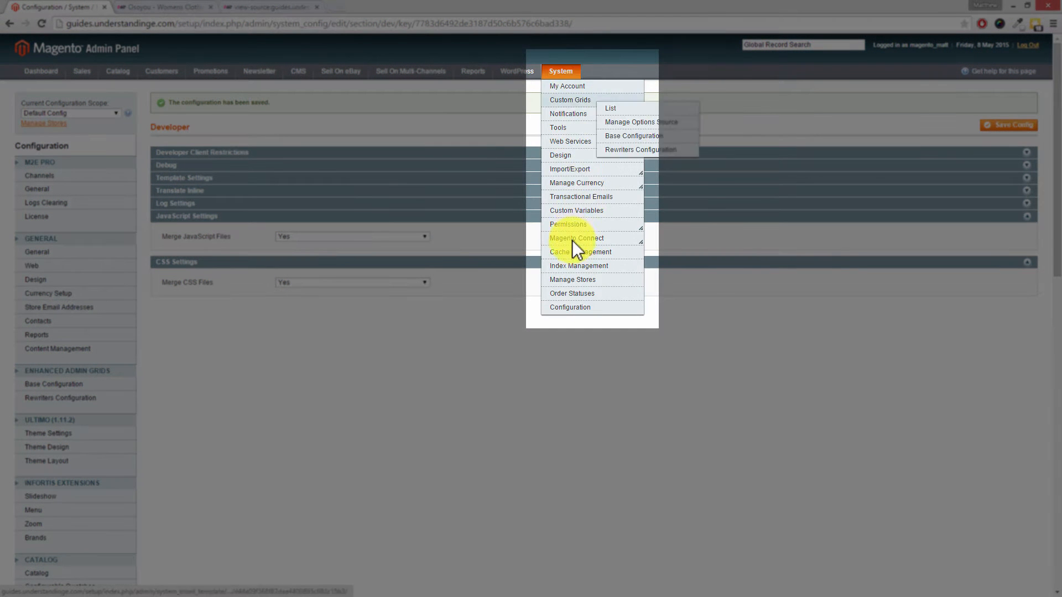
Step: In Cache Management, select all nine cache types and refresh them
{"action": "left_click", "coordinate": [580, 252]}
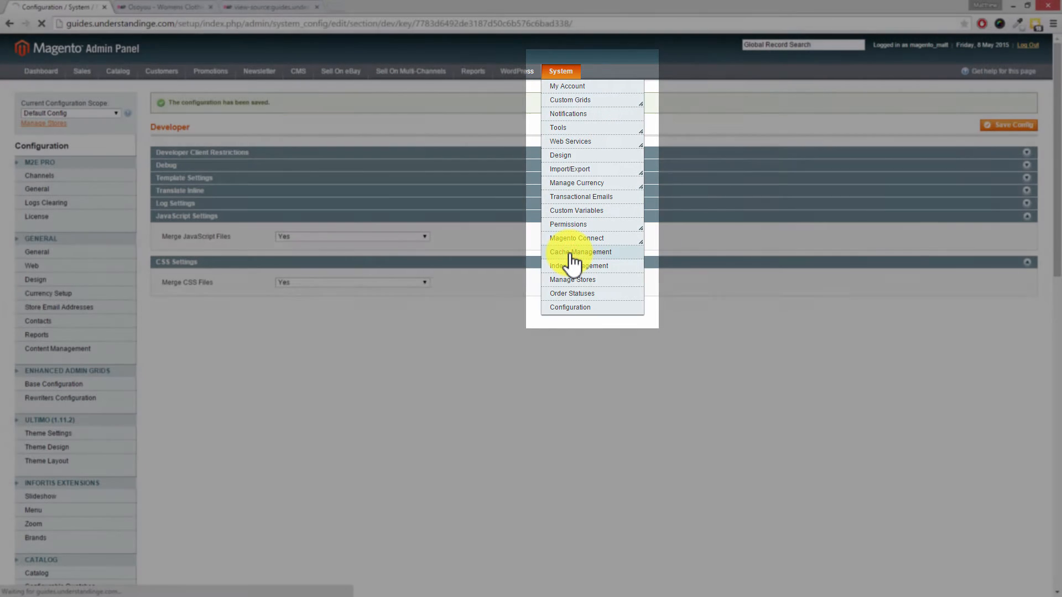
{"action": "left_click", "coordinate": [580, 251]}
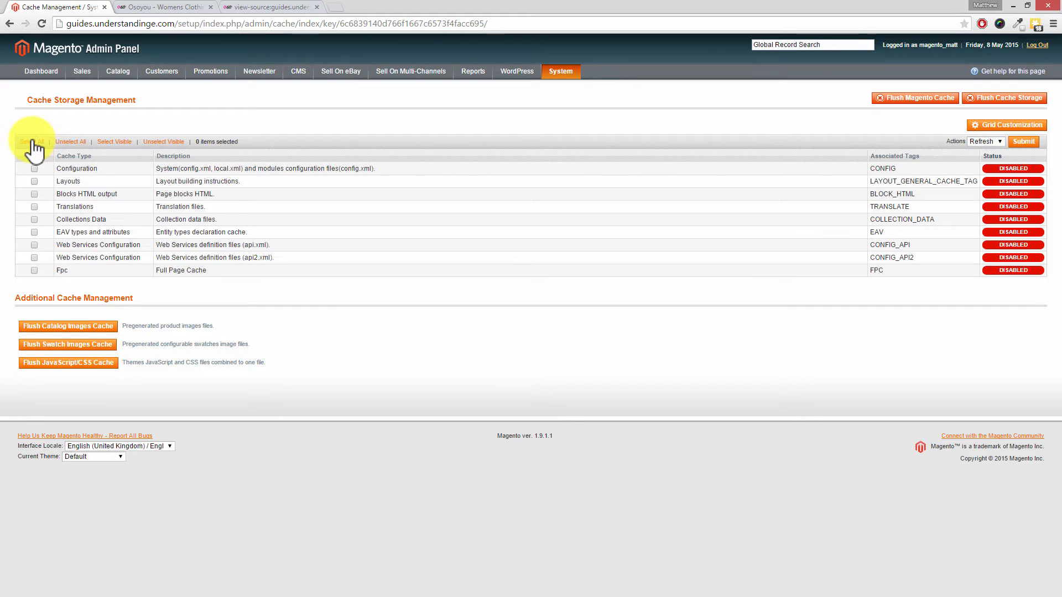
{"action": "left_click", "coordinate": [31, 141]}
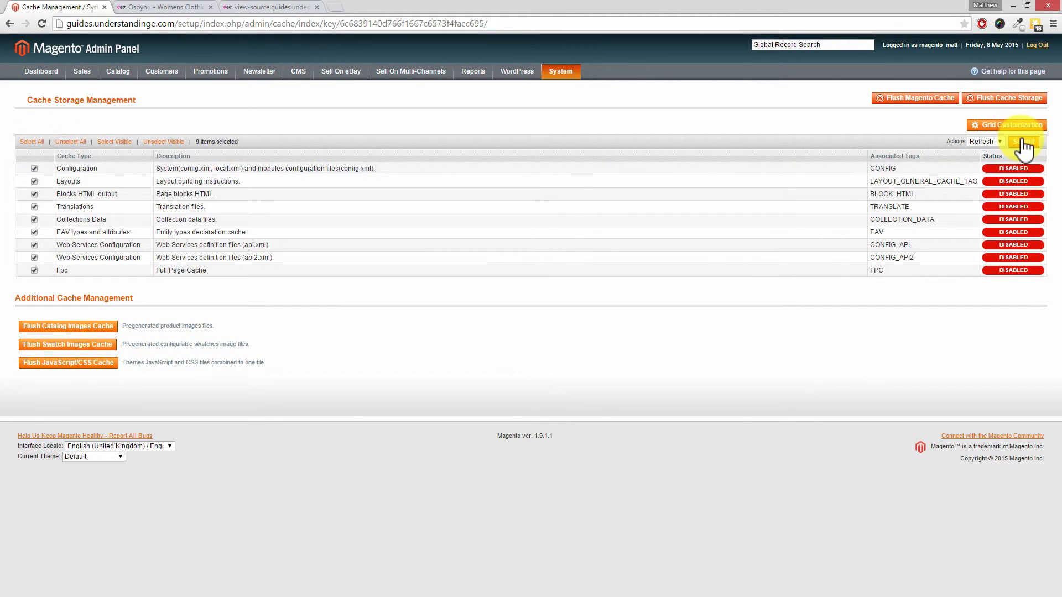
{"action": "left_click", "coordinate": [1029, 141]}
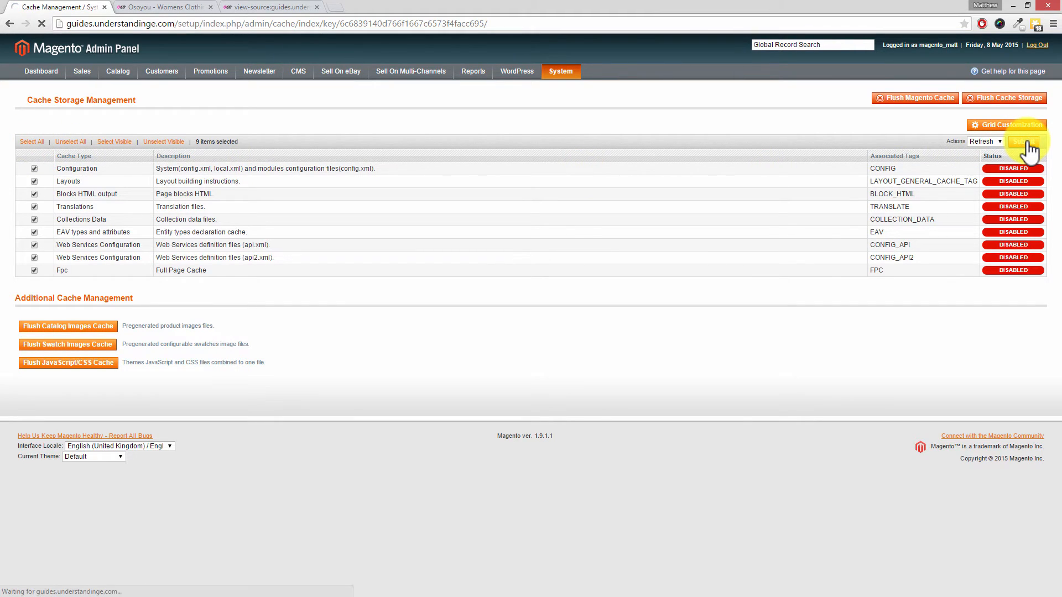
{"action": "left_click", "coordinate": [1023, 141]}
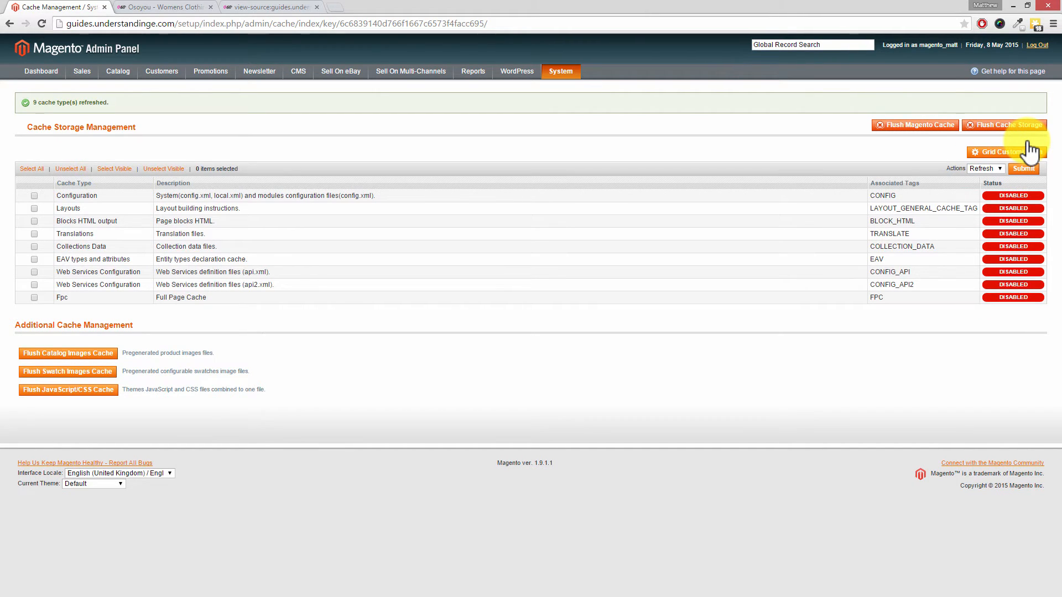
{"action": "mouse_move", "coordinate": [1026, 150]}
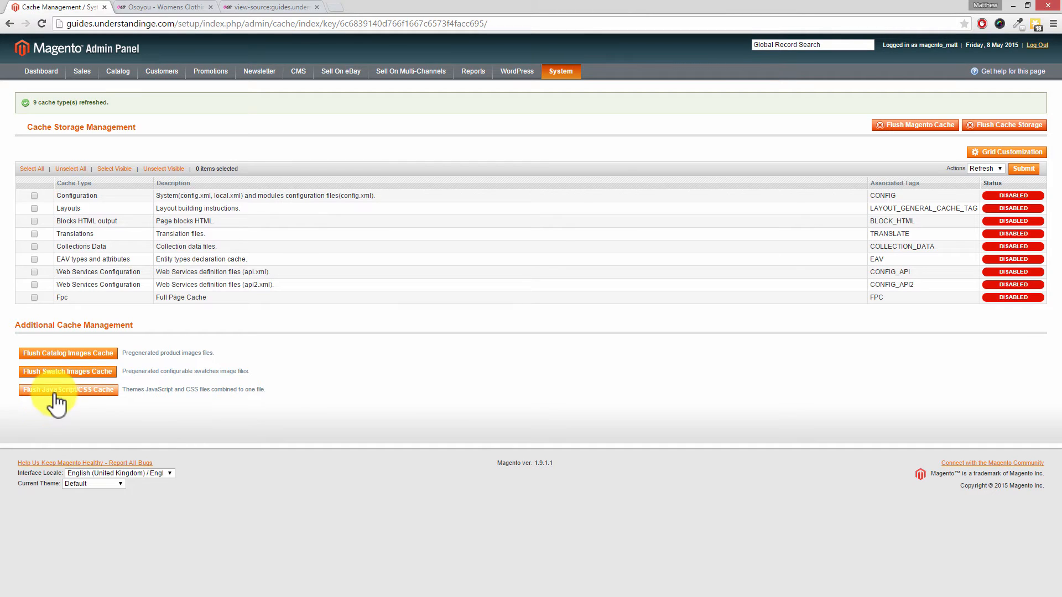
Step: Flush the JavaScript/CSS cache, then return to the storefront tab
{"action": "left_click", "coordinate": [67, 390]}
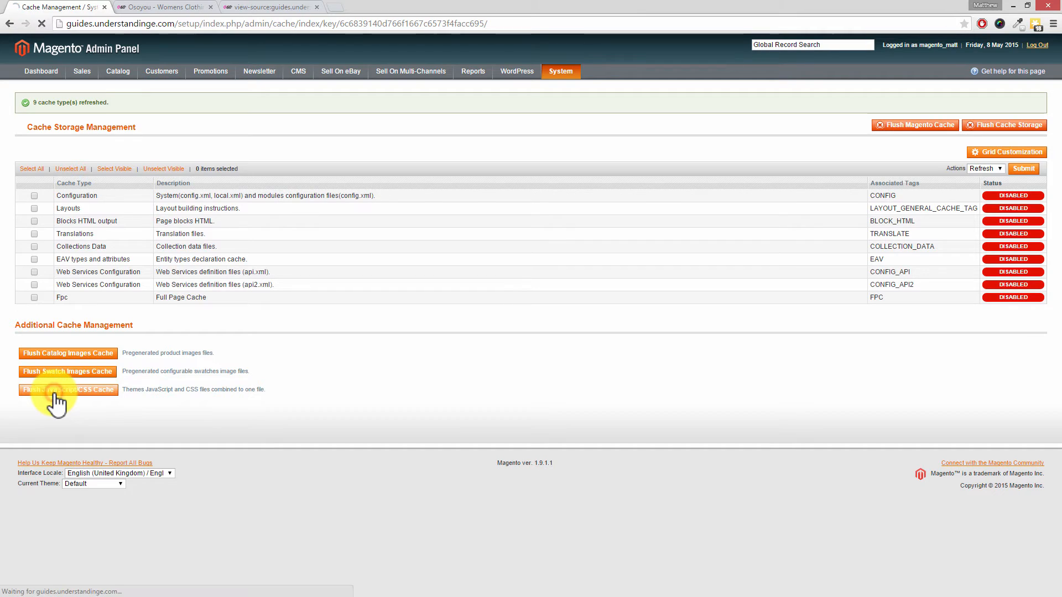
{"action": "left_click", "coordinate": [68, 389]}
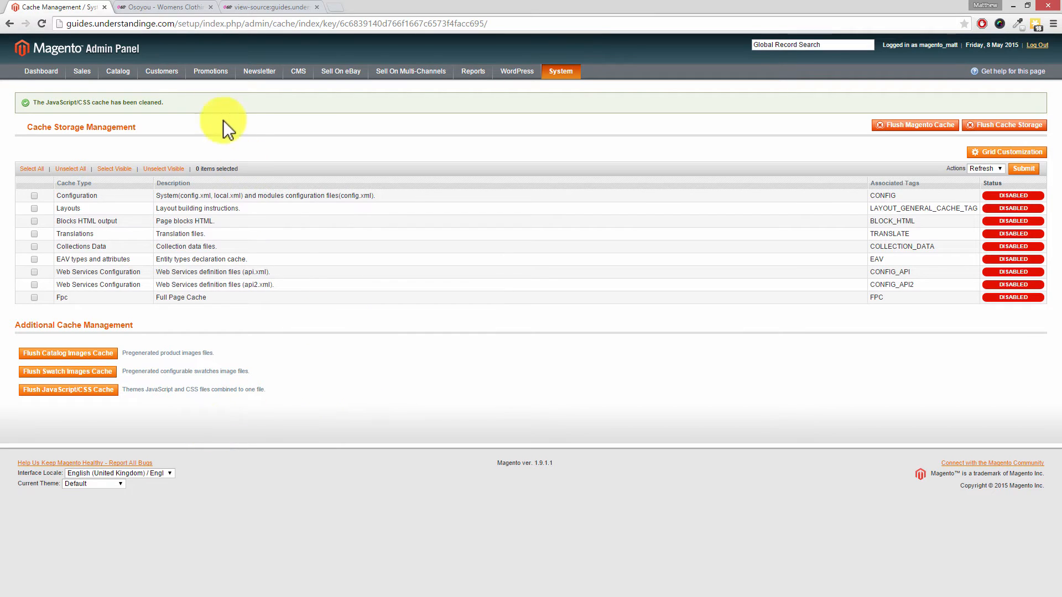
{"action": "left_click", "coordinate": [162, 7]}
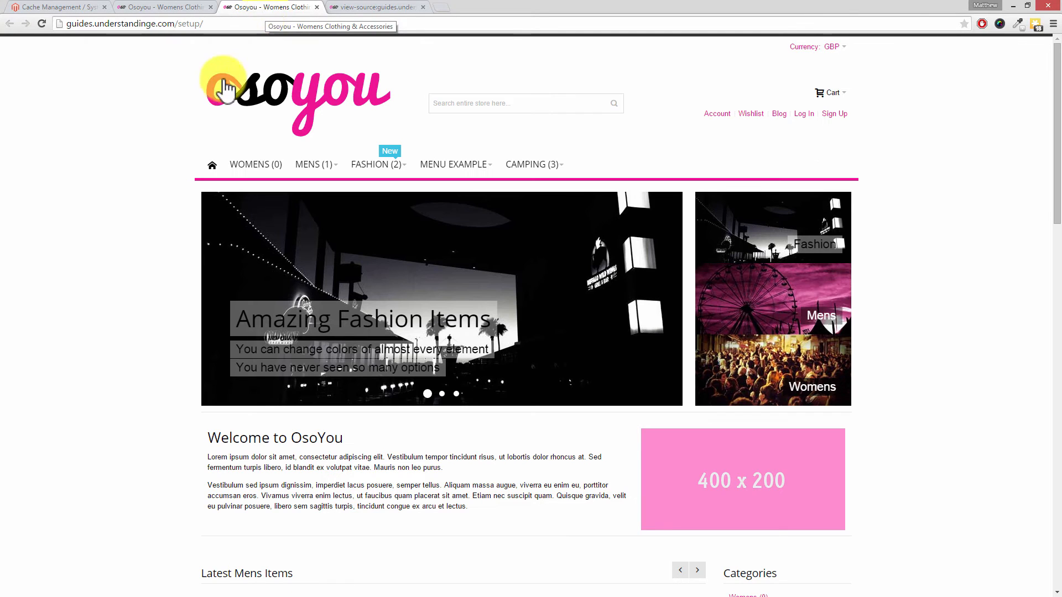
Step: View the refreshed storefront source, now showing only a few merged CSS and JS files
{"action": "right_click", "coordinate": [227, 95]}
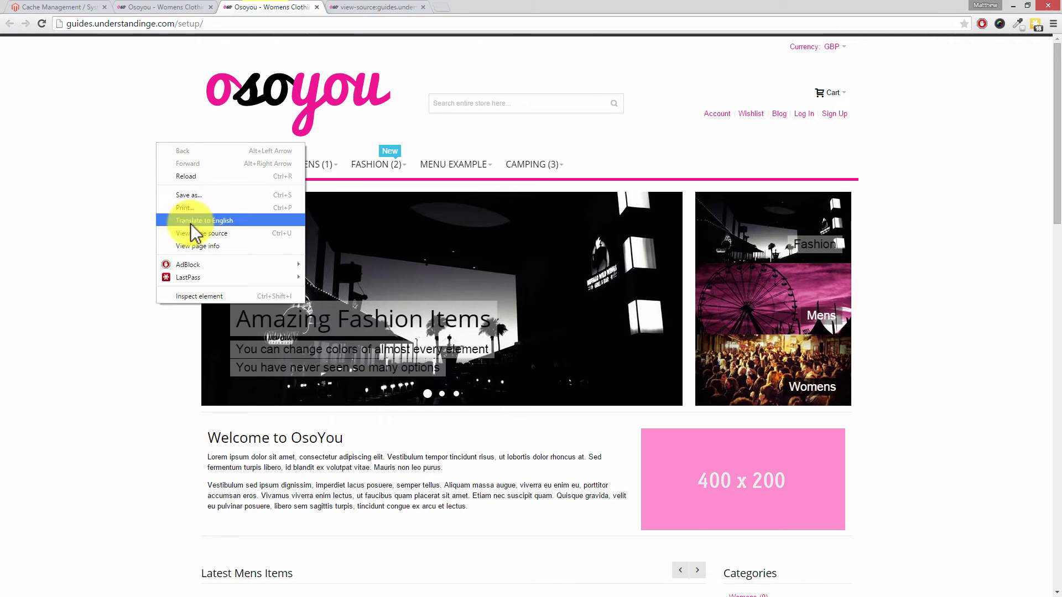
{"action": "left_click", "coordinate": [200, 234]}
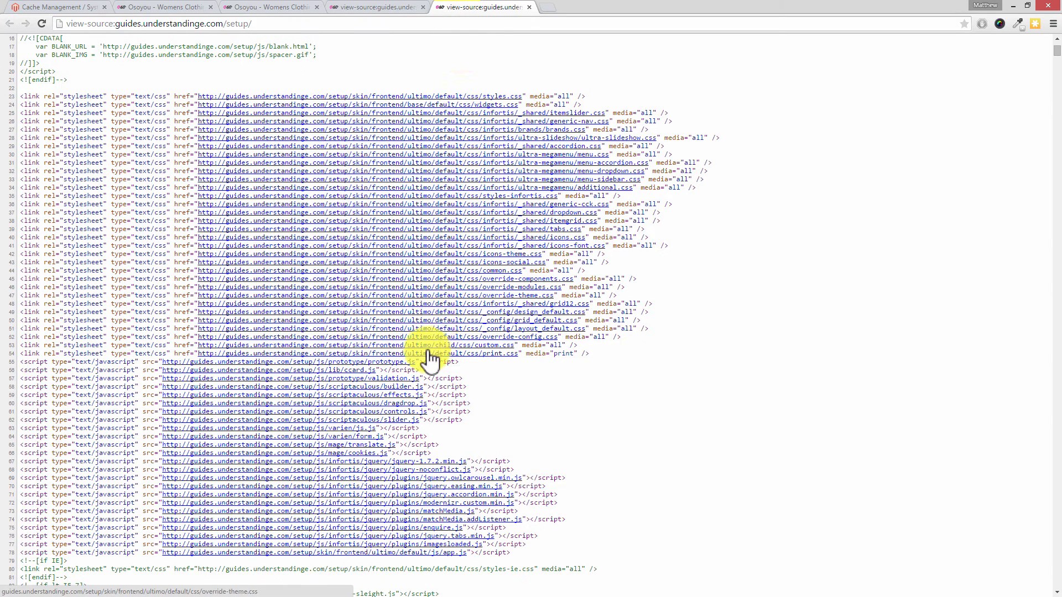
{"action": "left_click", "coordinate": [376, 7]}
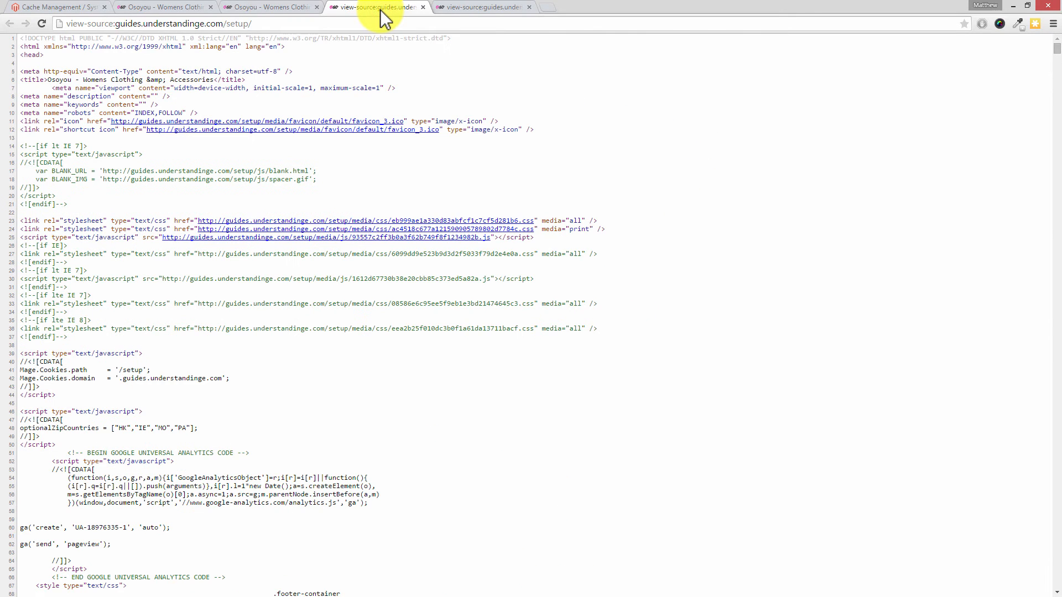
Step: Return to the storefront and open the Womens Animal Rucksack product
{"action": "left_click", "coordinate": [265, 7]}
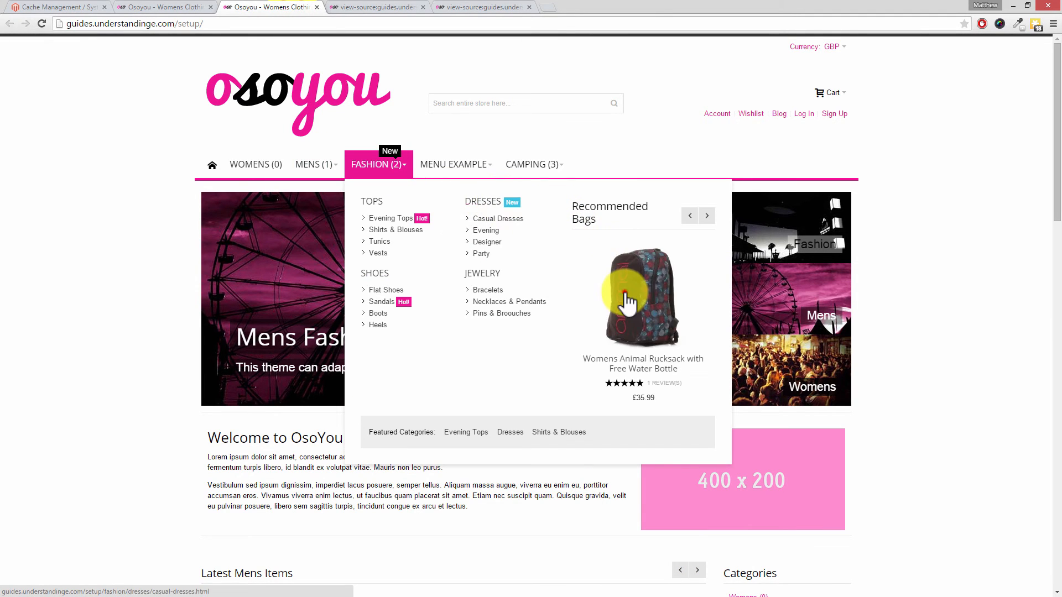
{"action": "left_click", "coordinate": [642, 298]}
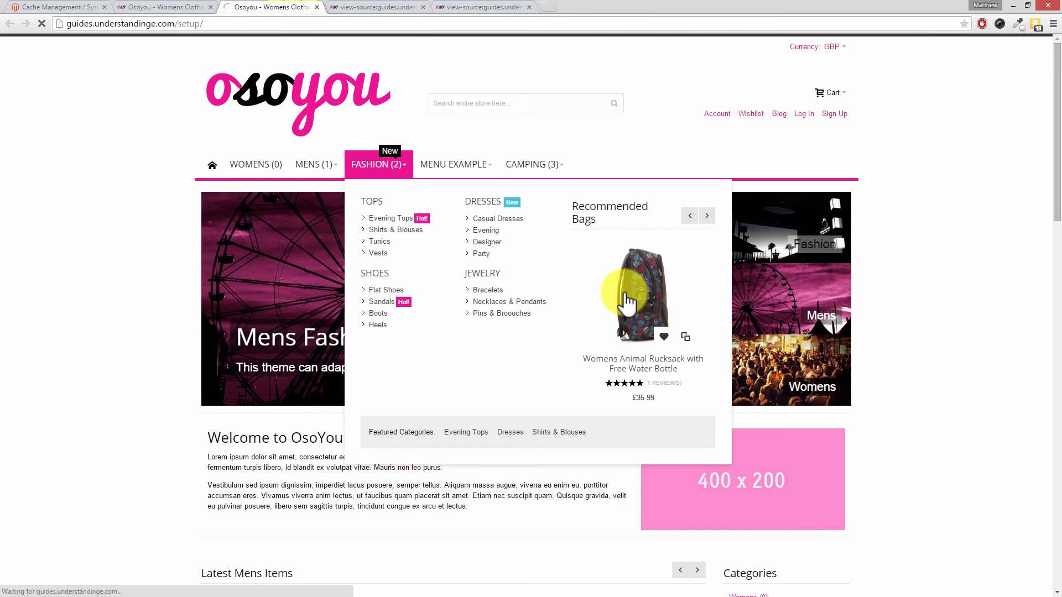
{"action": "left_click", "coordinate": [634, 295]}
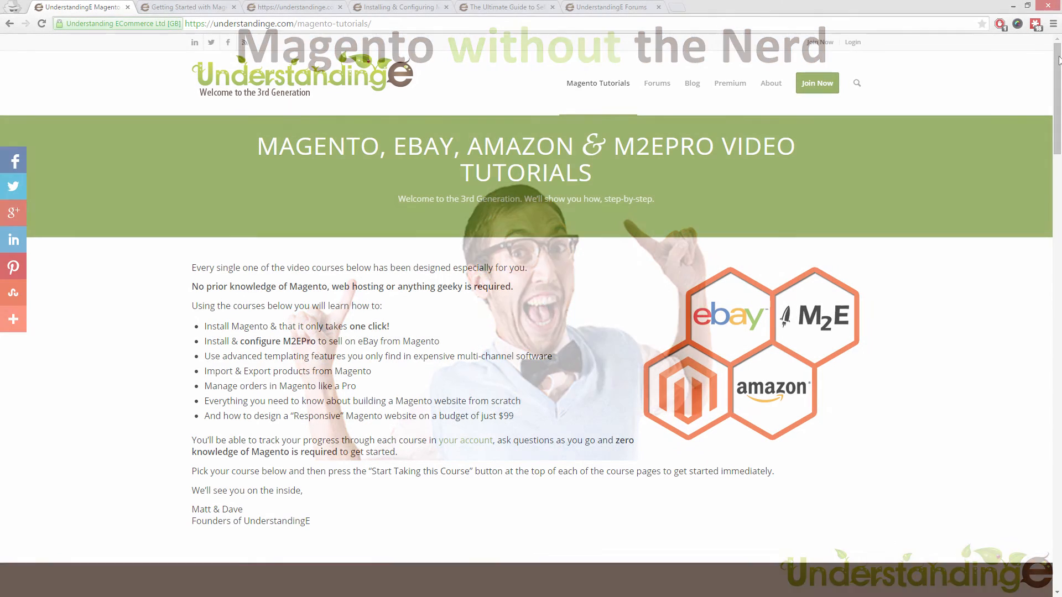
Step: Scroll the Magento Tutorials page, then view the Getting Started and responsive website course pages
{"action": "scroll", "scroll_direction": "down", "scroll_amount": 3}
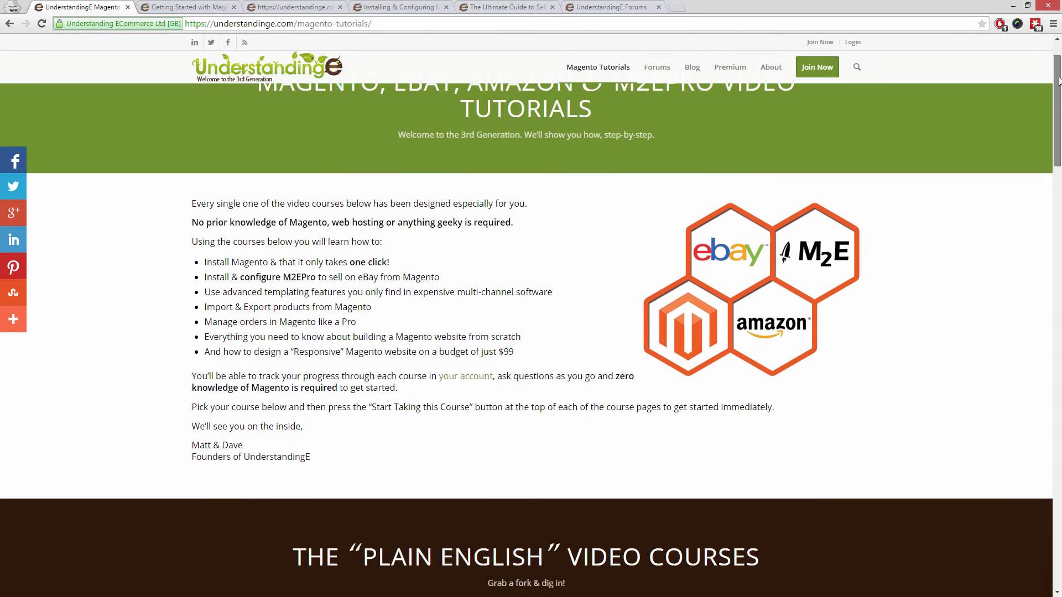
{"action": "scroll", "scroll_direction": "down", "scroll_amount": 3}
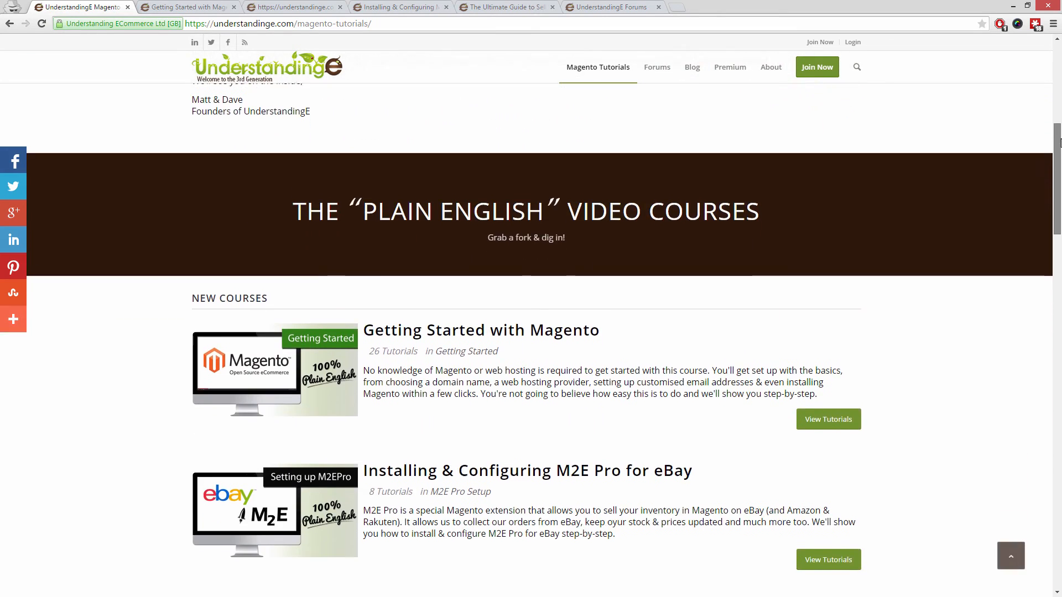
{"action": "scroll", "scroll_direction": "down", "scroll_amount": 3}
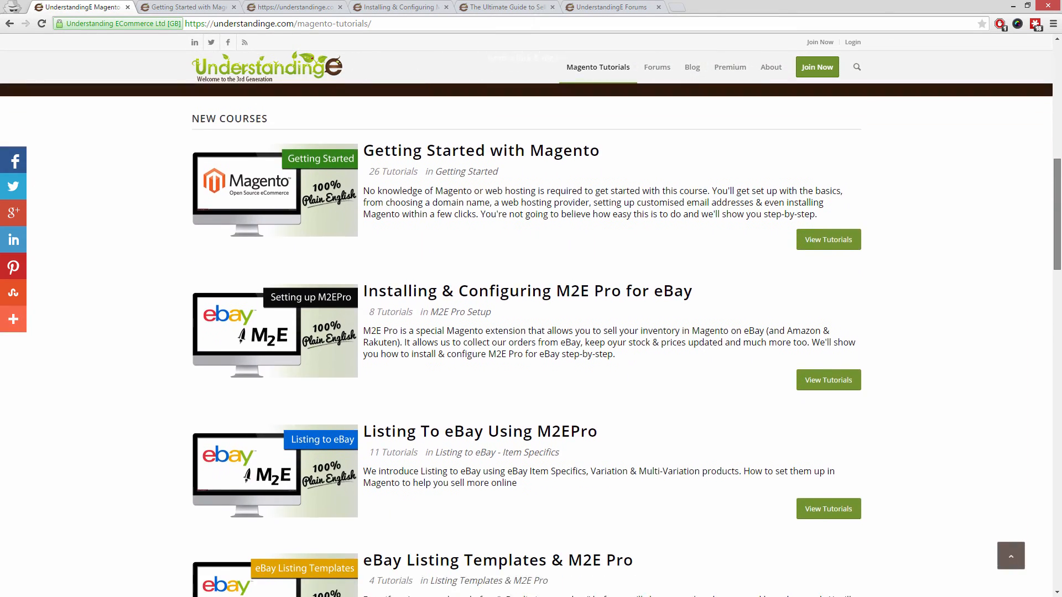
{"action": "scroll", "scroll_direction": "down", "scroll_amount": 3}
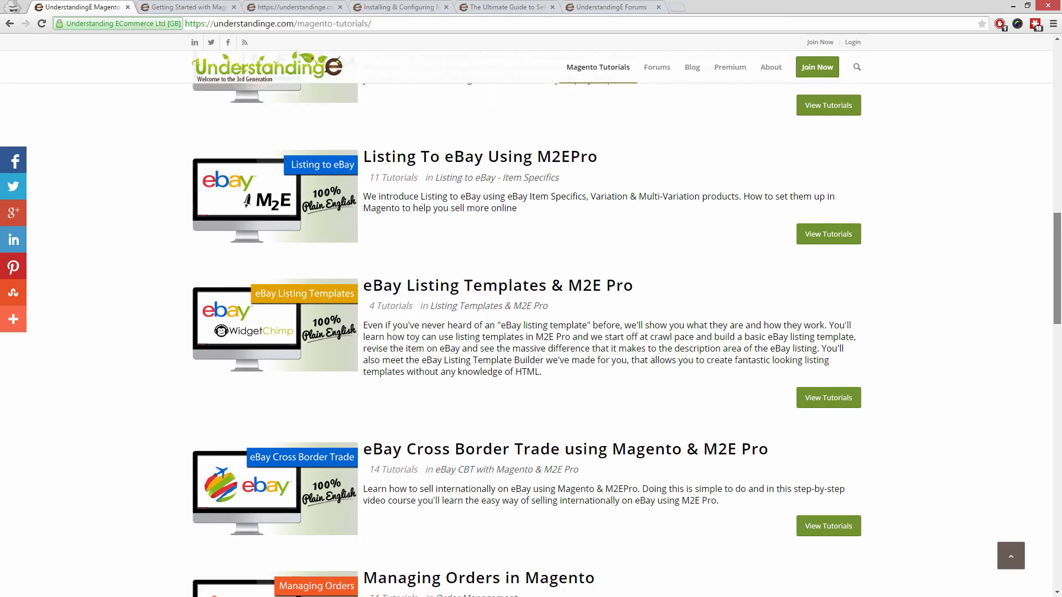
{"action": "left_click", "coordinate": [183, 7]}
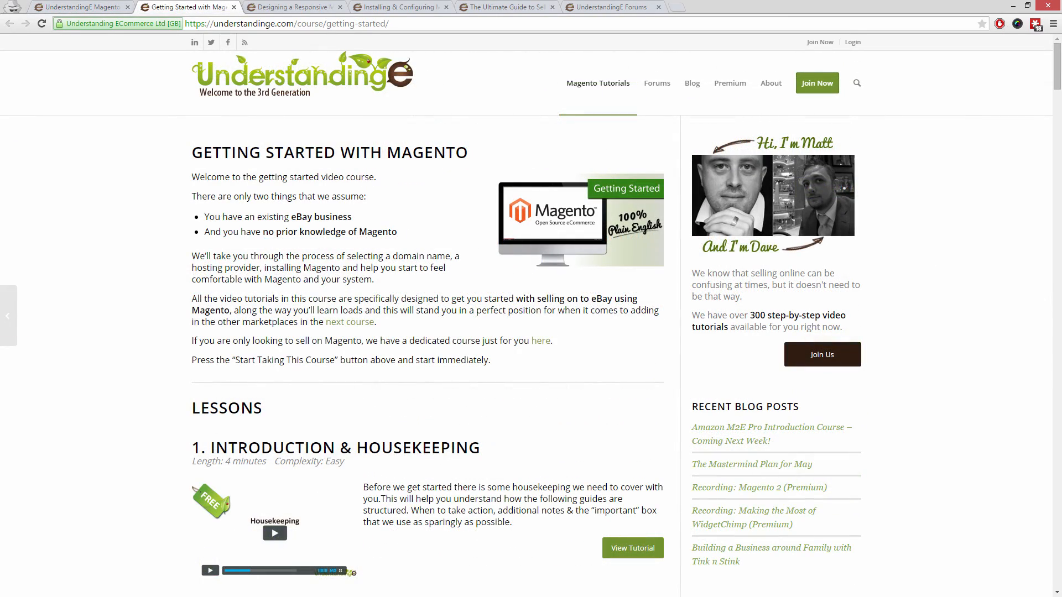
{"action": "left_click", "coordinate": [294, 6]}
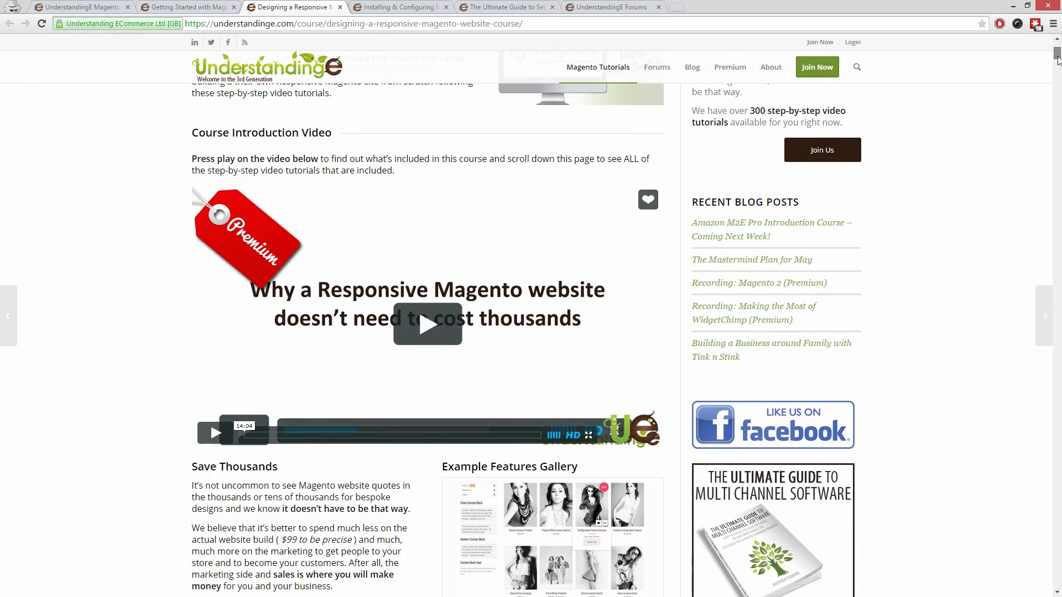
Step: Review the M2E Pro and Amazon selling course pages, then open the UnderstandingE Forums
{"action": "scroll", "scroll_direction": "down", "scroll_amount": 3}
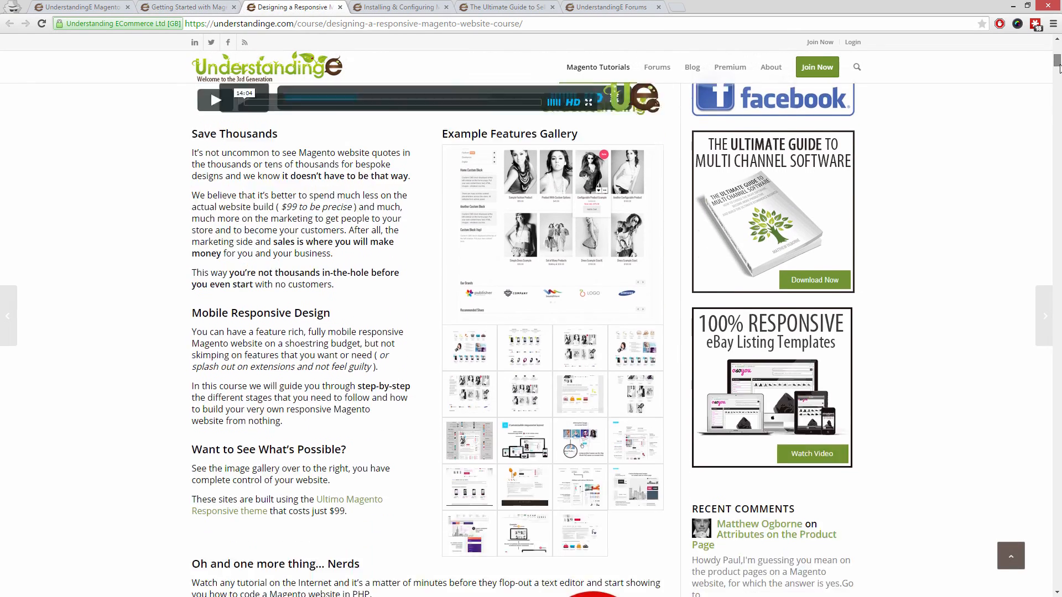
{"action": "scroll", "scroll_direction": "down", "scroll_amount": 3}
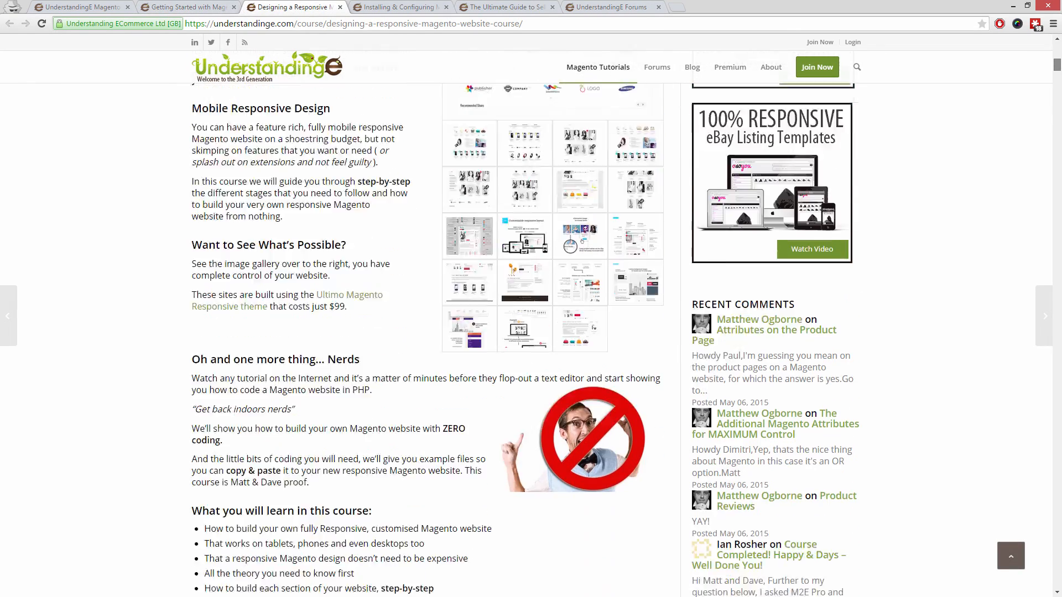
{"action": "scroll", "scroll_direction": "down", "scroll_amount": 3}
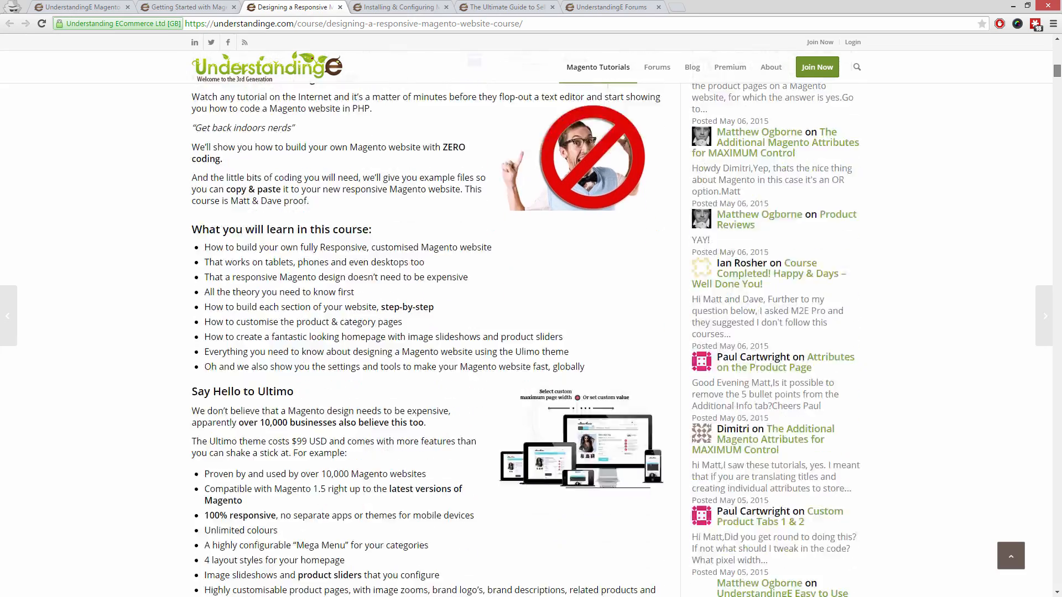
{"action": "left_click", "coordinate": [400, 7]}
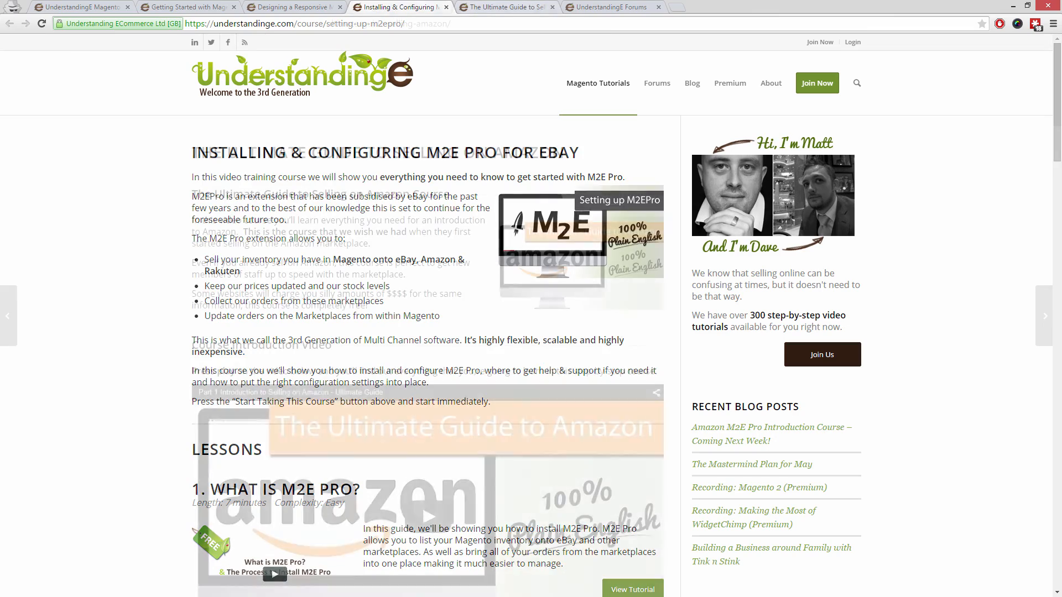
{"action": "left_click", "coordinate": [506, 7]}
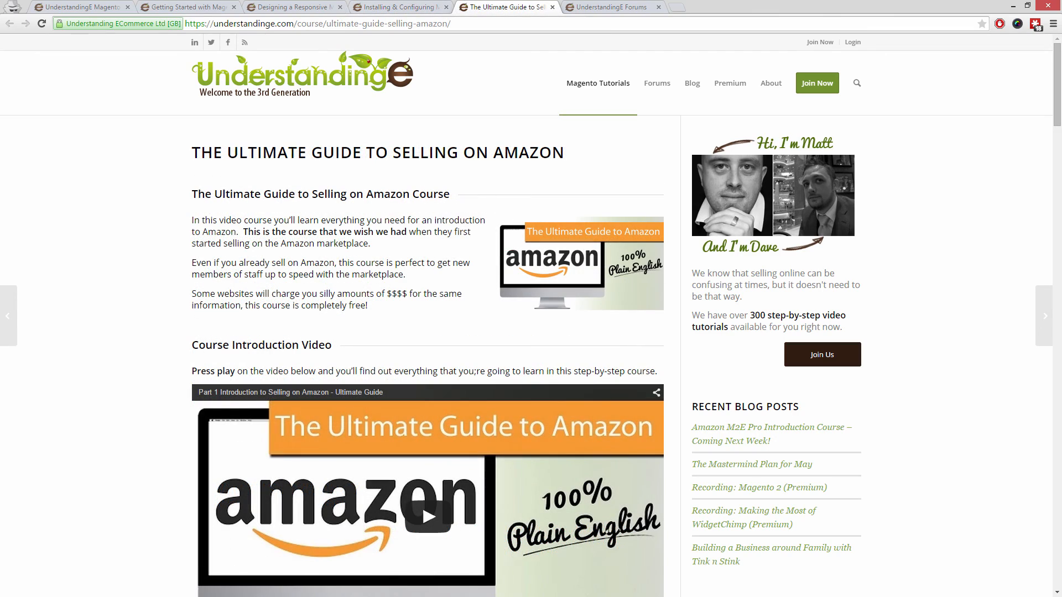
{"action": "left_click", "coordinate": [656, 82]}
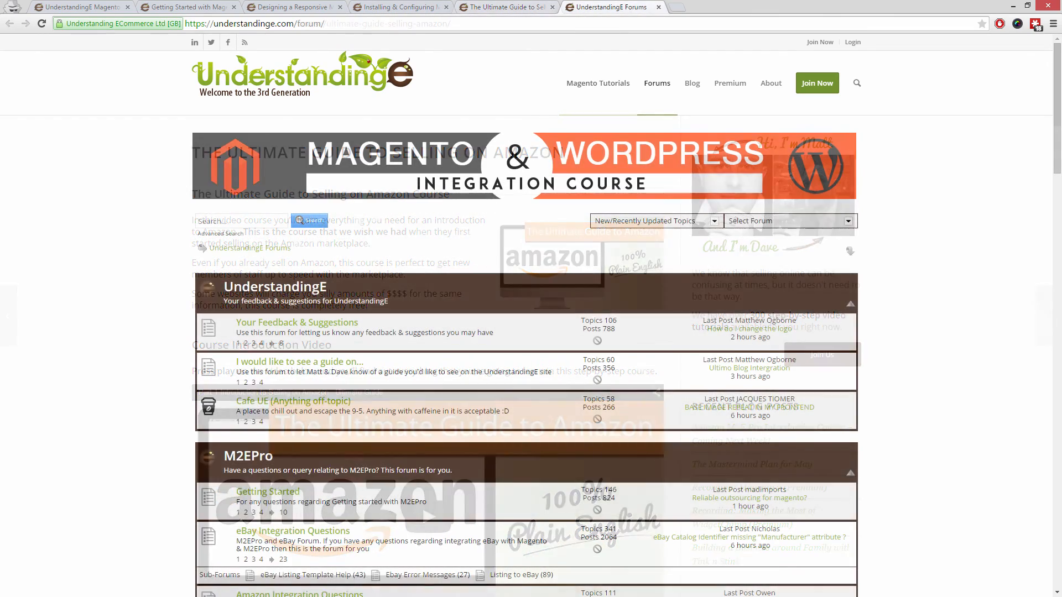